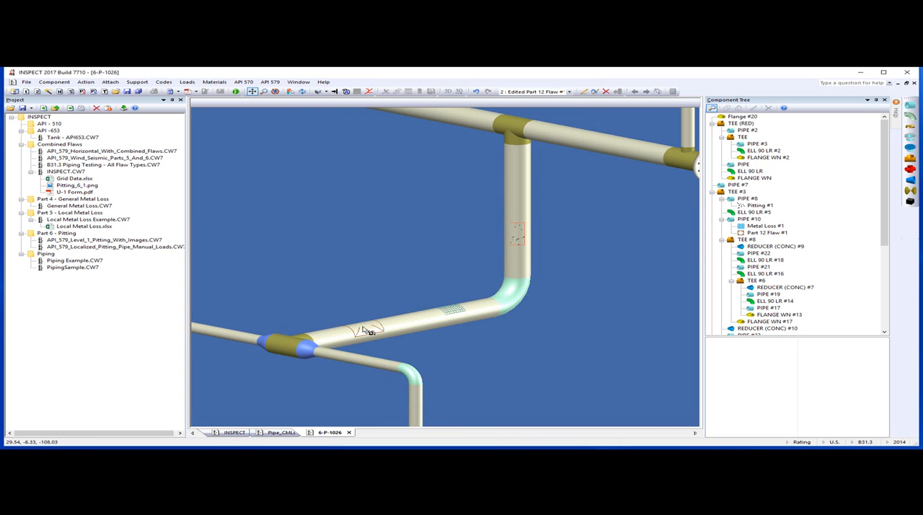
pyautogui.moveTo(504, 224)
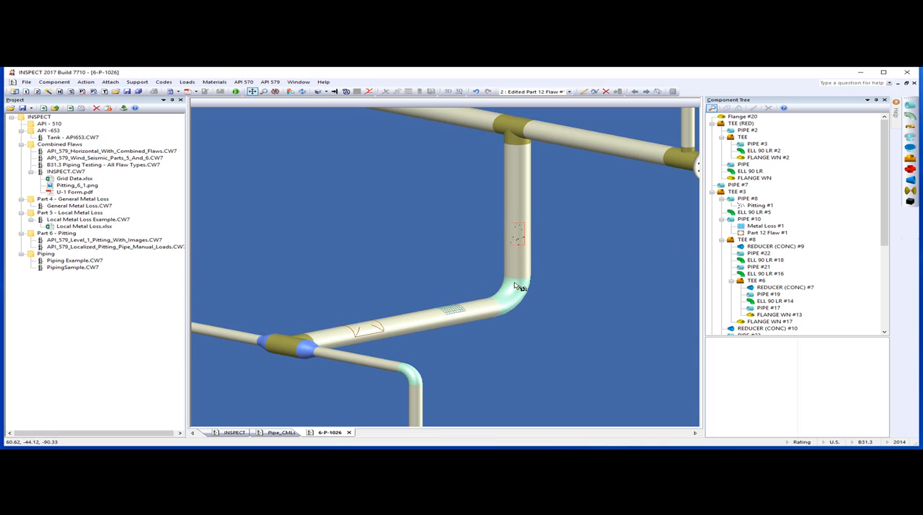
pyautogui.moveTo(475, 314)
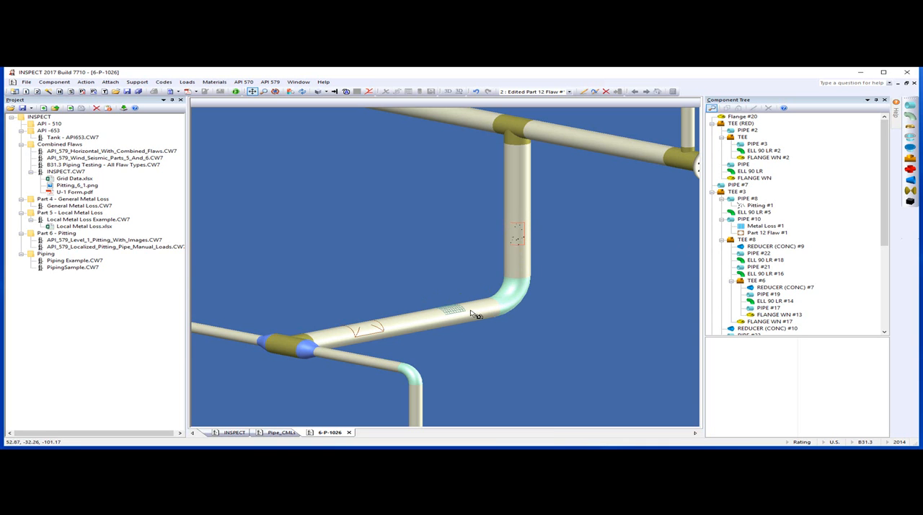
pyautogui.moveTo(390, 338)
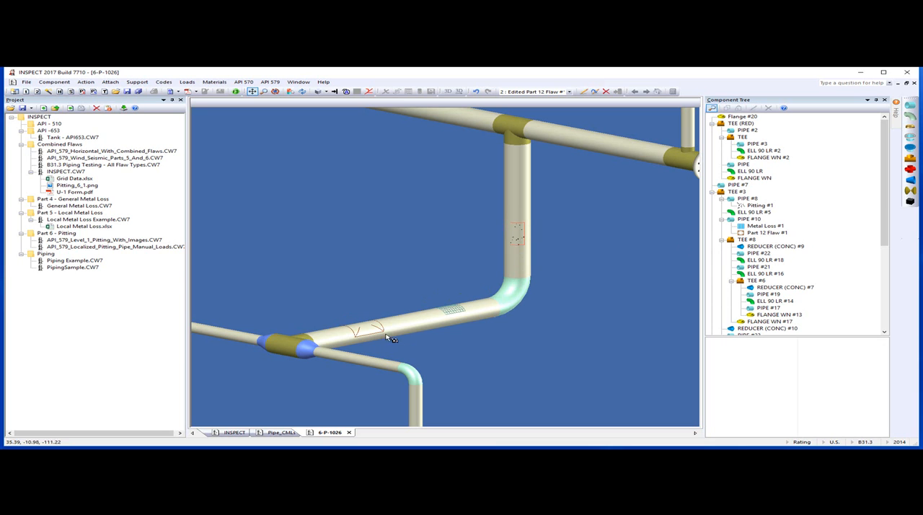
pyautogui.moveTo(420, 347)
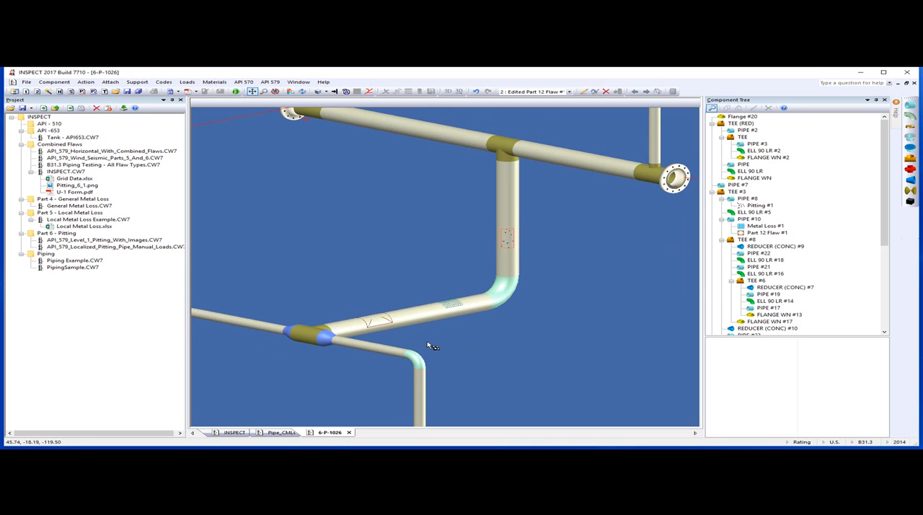
pyautogui.moveTo(440, 344)
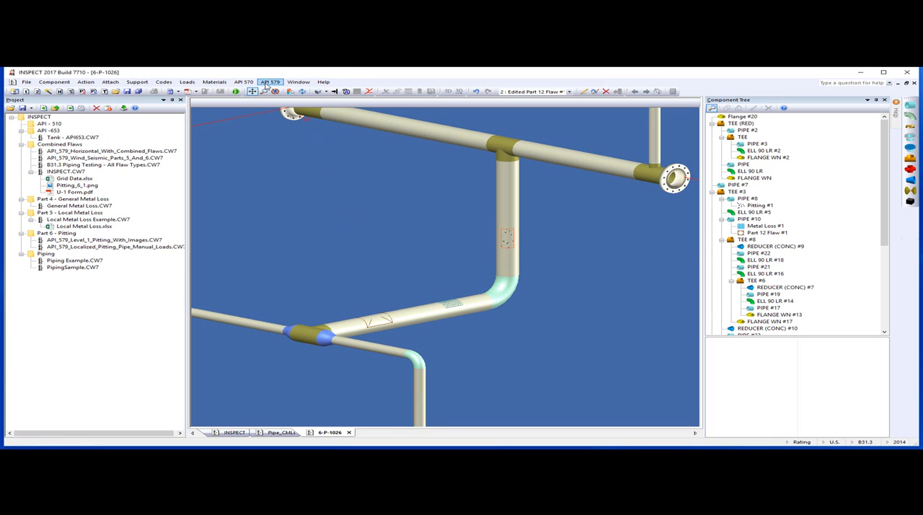
# Show the API 579 flaw assessment list for the piping model and dismiss it.
pyautogui.click(270, 81)
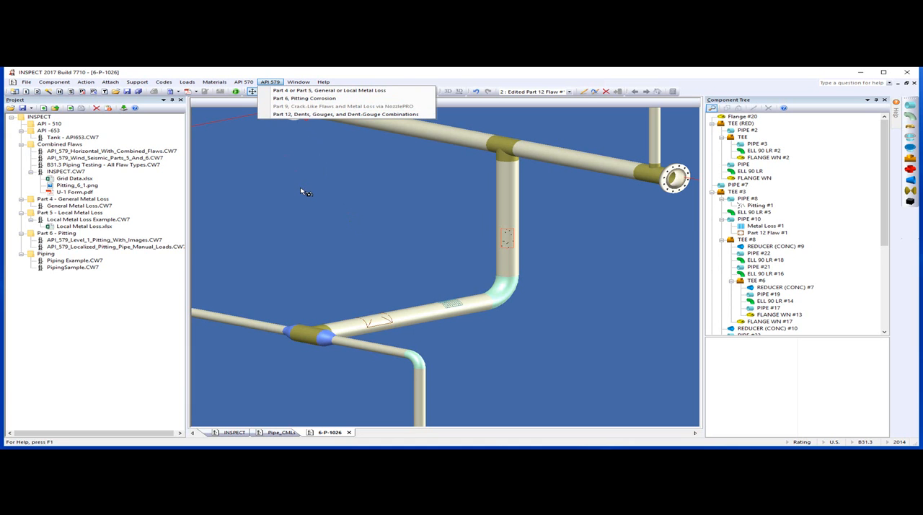
pyautogui.click(354, 288)
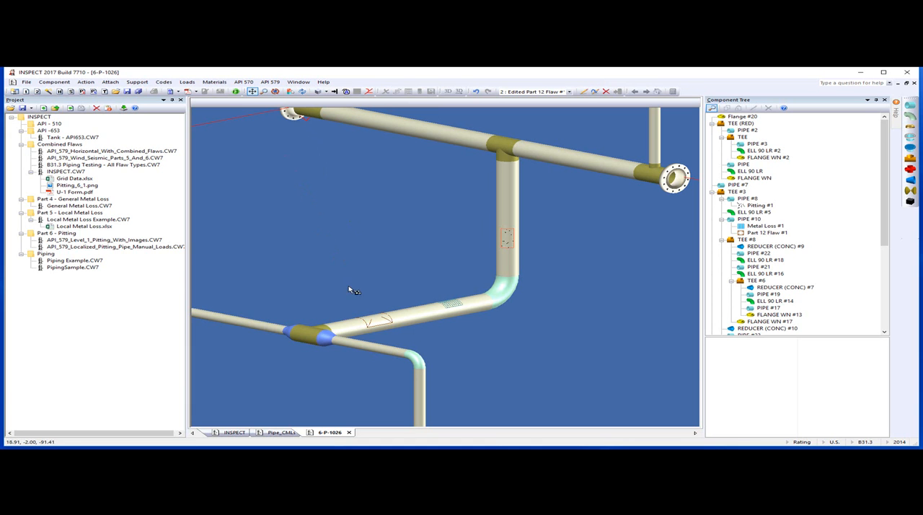
pyautogui.moveTo(379, 323)
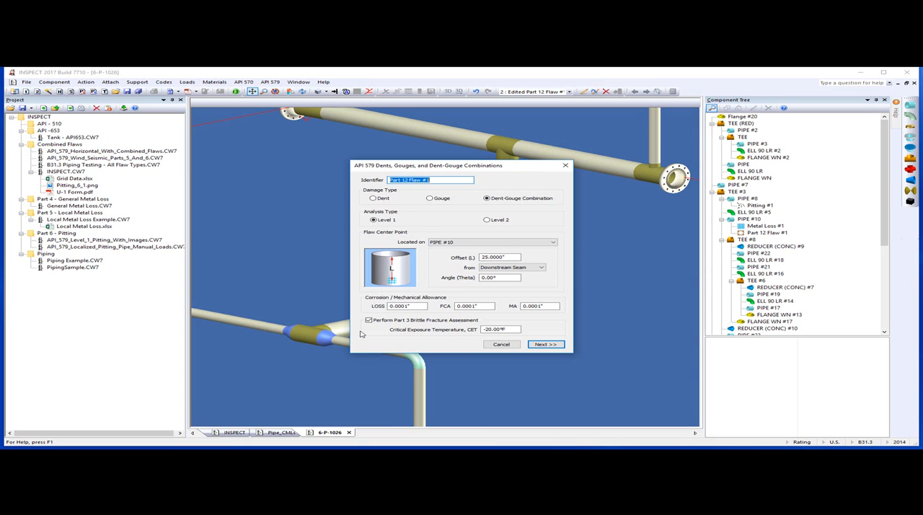
pyautogui.moveTo(382, 330)
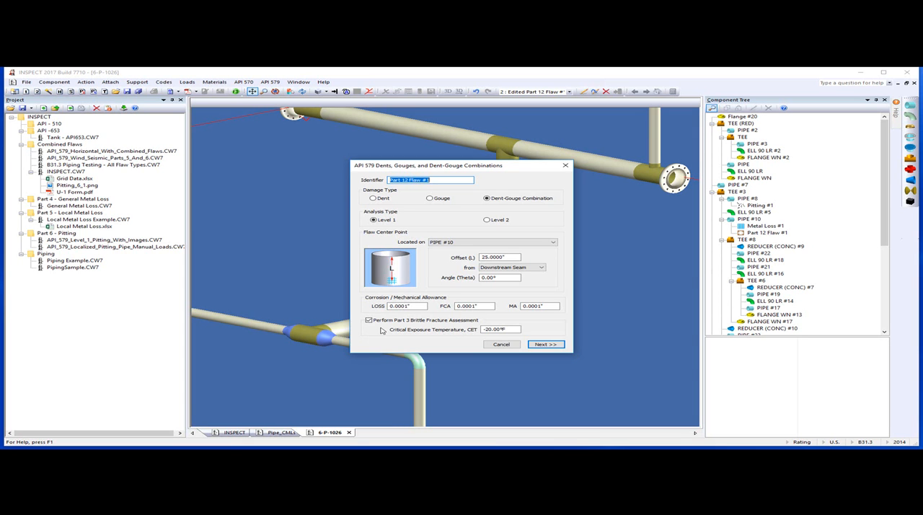
# Advance Part 12 Flaw #1 to its dent and gouge dimensions (6" dent, 1" gouge depth).
pyautogui.click(368, 319)
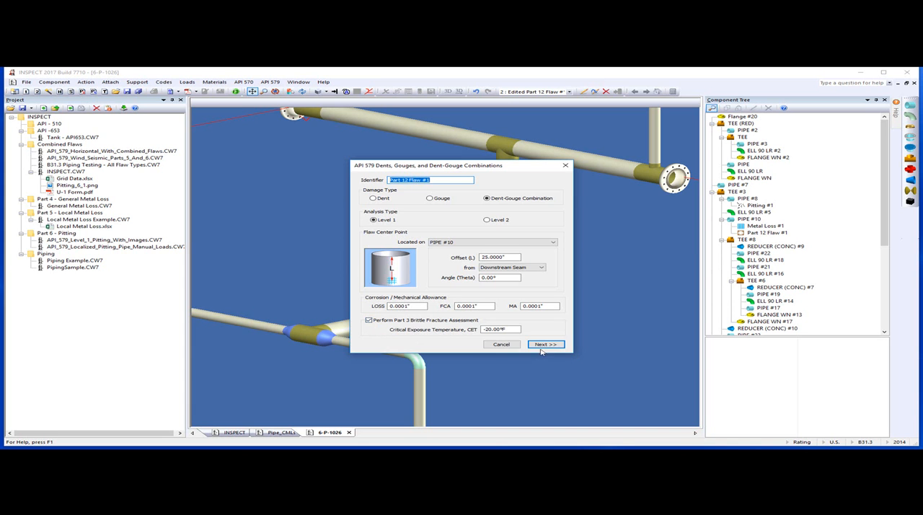
pyautogui.click(545, 344)
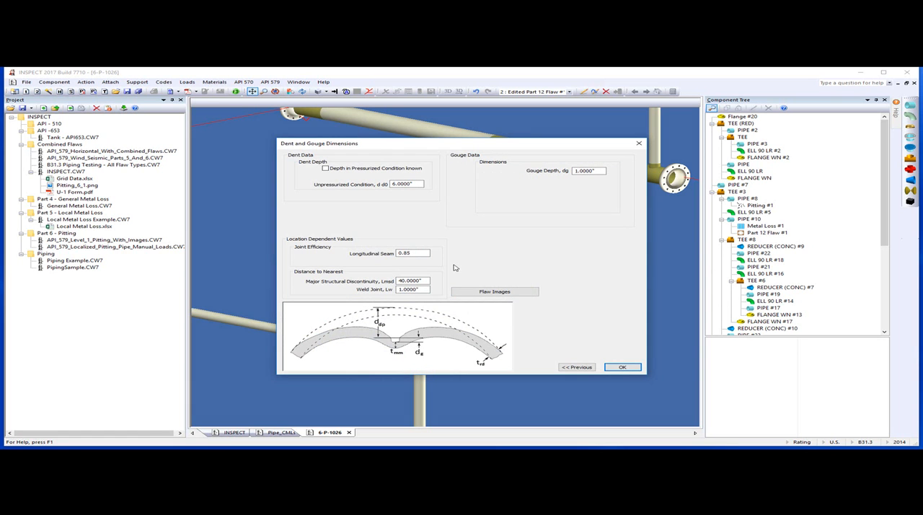
pyautogui.moveTo(492, 315)
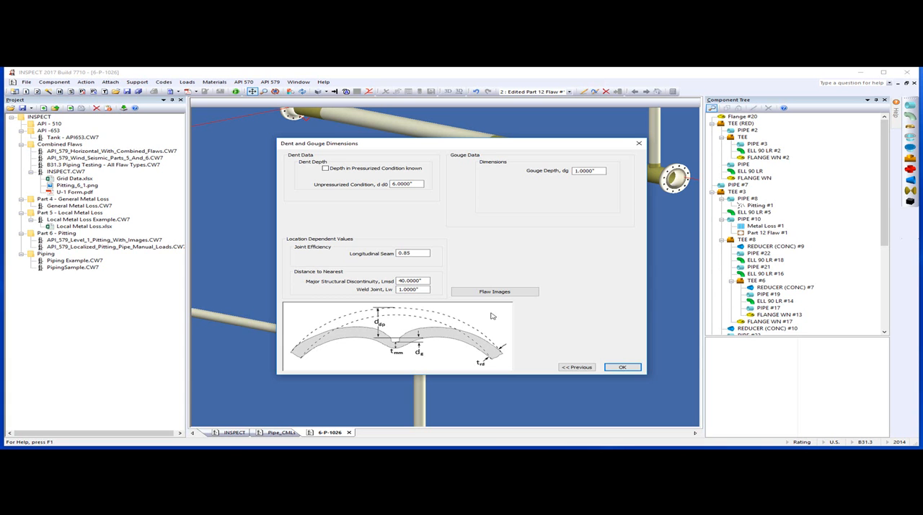
# Accept the dent and gouge dimensions and pull back to see the whole 6-P-1026 piping model.
pyautogui.click(622, 366)
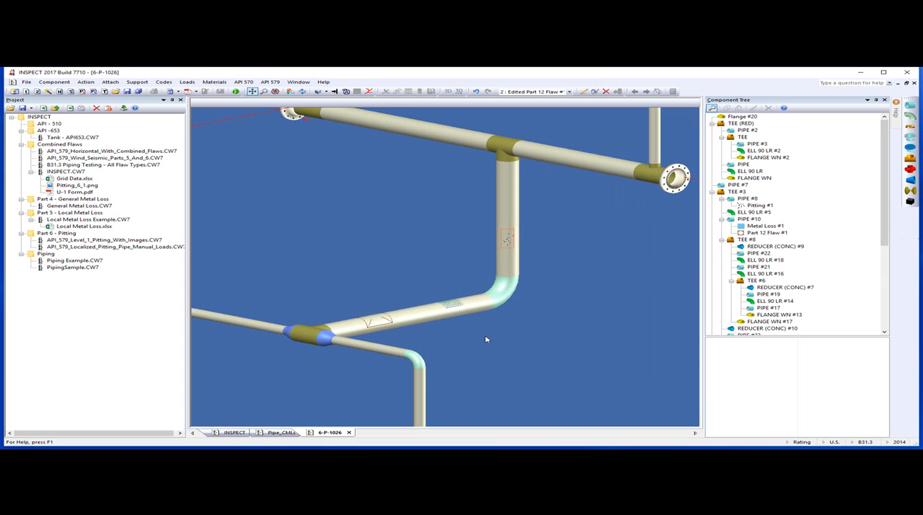
pyautogui.moveTo(486, 340); pyautogui.dragTo(494, 337)
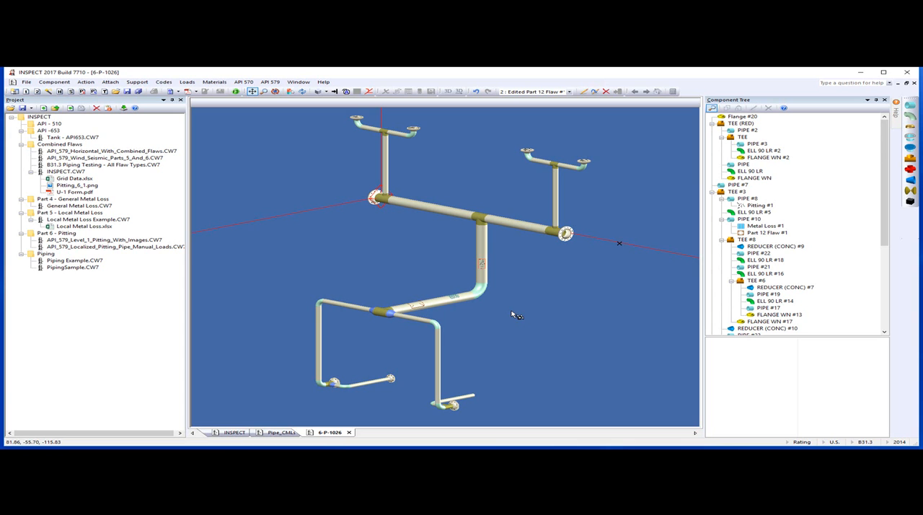
pyautogui.moveTo(482, 337)
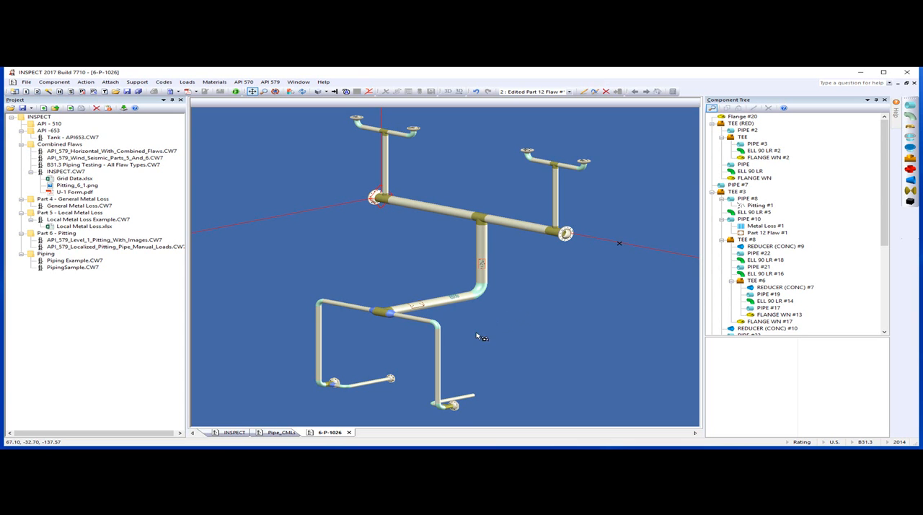
pyautogui.moveTo(323, 419)
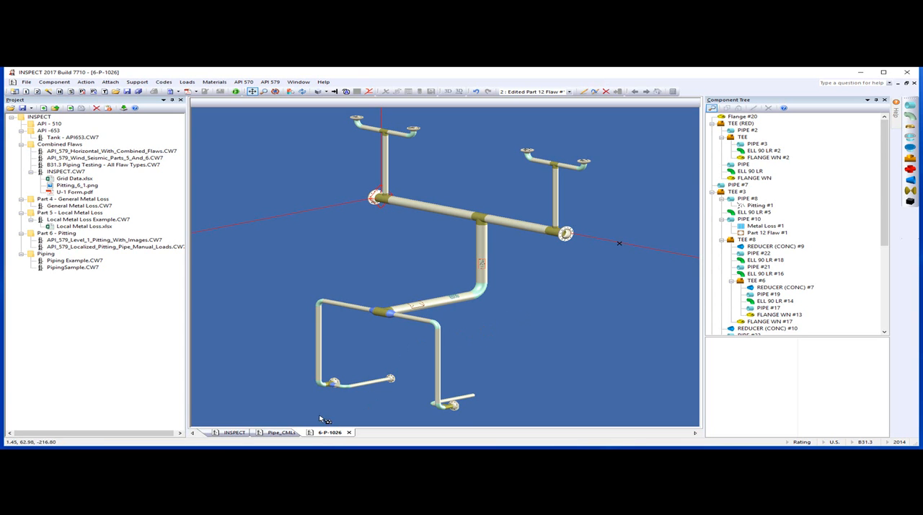
# Switch to the Pipe_CMLs model and frame its tee-and-elbow layout with blind flange and pipe cap.
pyautogui.click(282, 432)
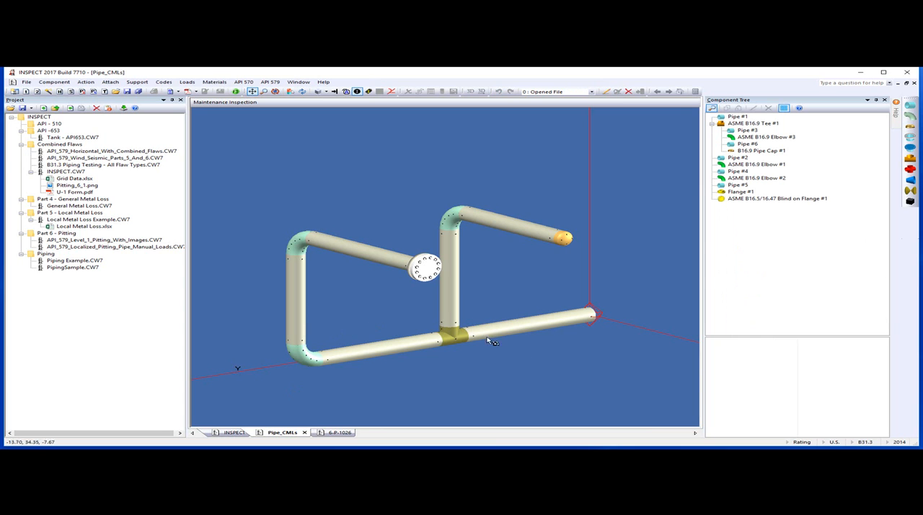
pyautogui.moveTo(522, 354)
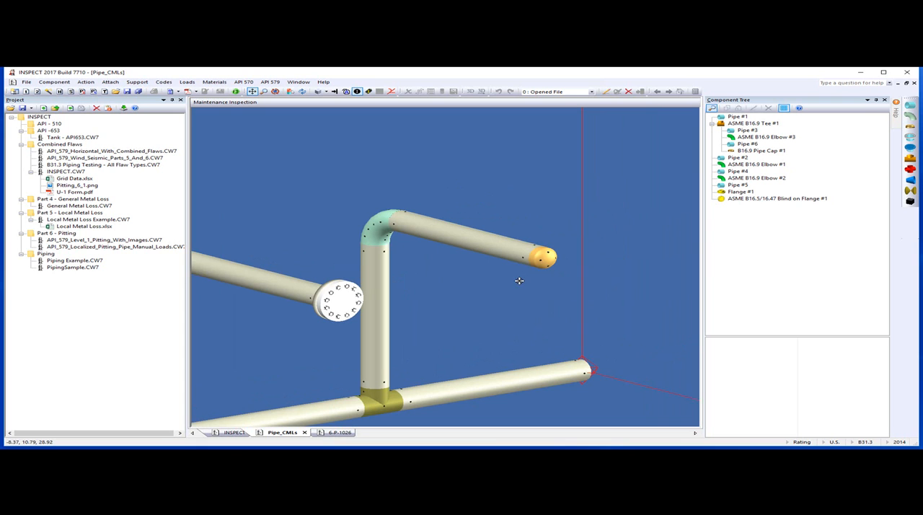
pyautogui.moveTo(519, 281); pyautogui.dragTo(519, 259)
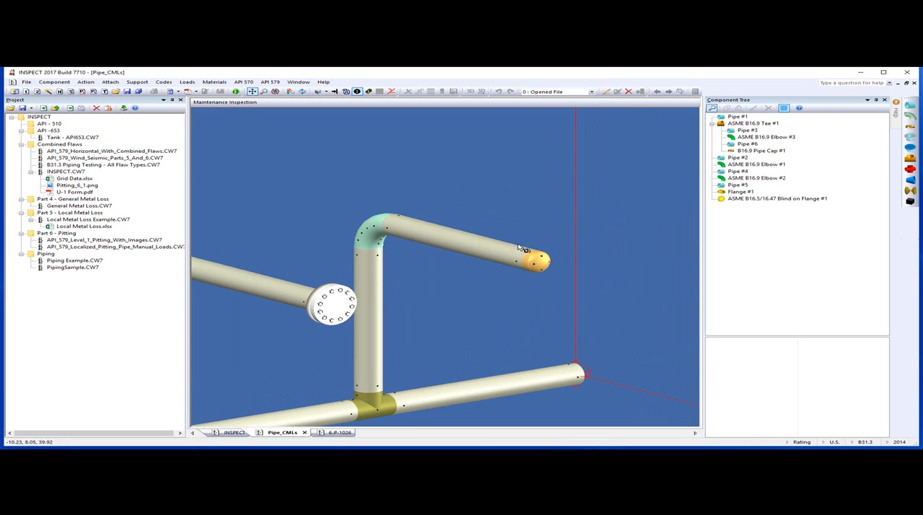
pyautogui.moveTo(519, 247); pyautogui.dragTo(494, 295)
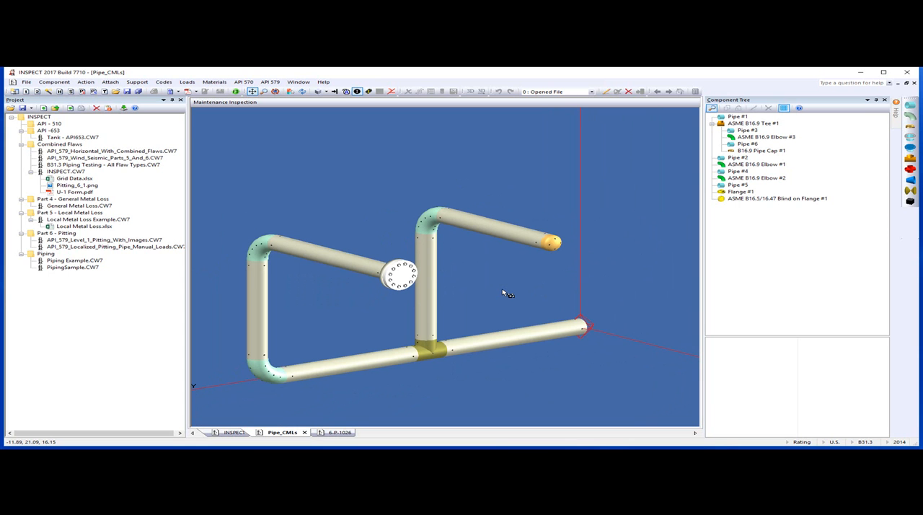
pyautogui.moveTo(492, 311)
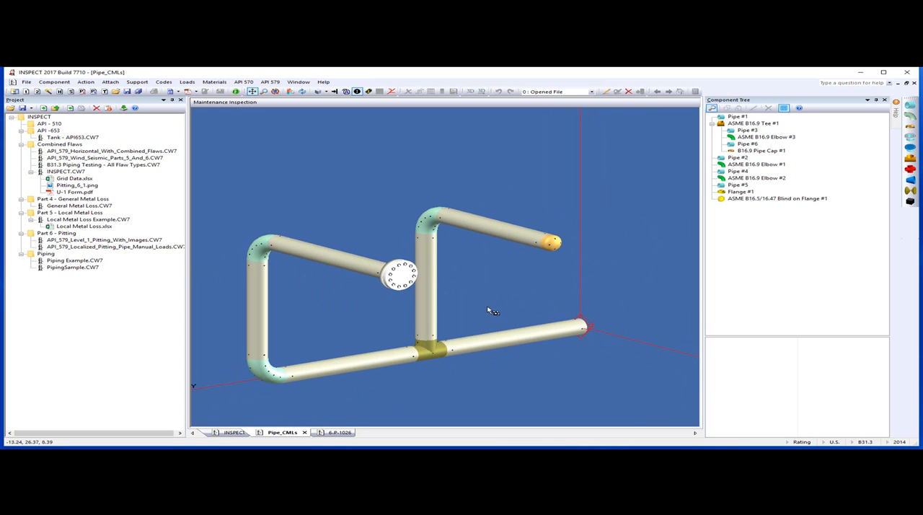
# Switch to the pressure vessel model and edit the Metal Loss #2 flaw on the shell.
pyautogui.click(235, 432)
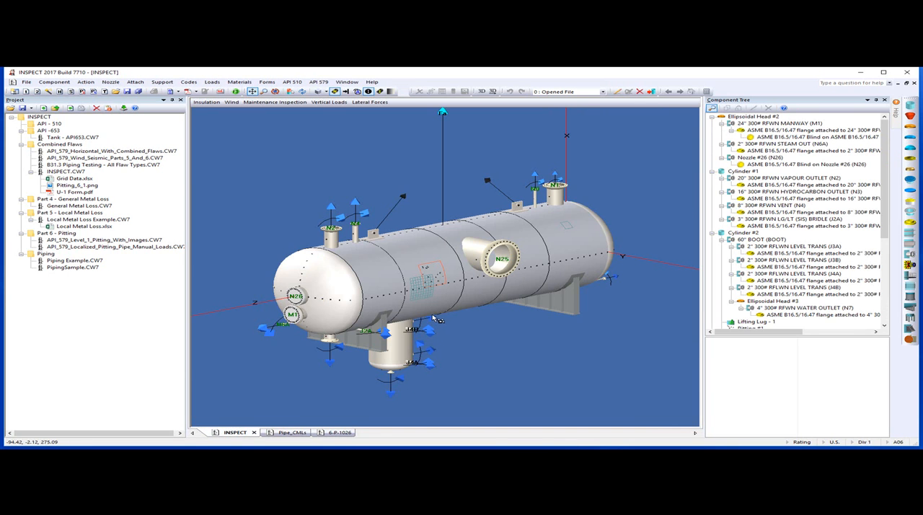
pyautogui.moveTo(508, 332)
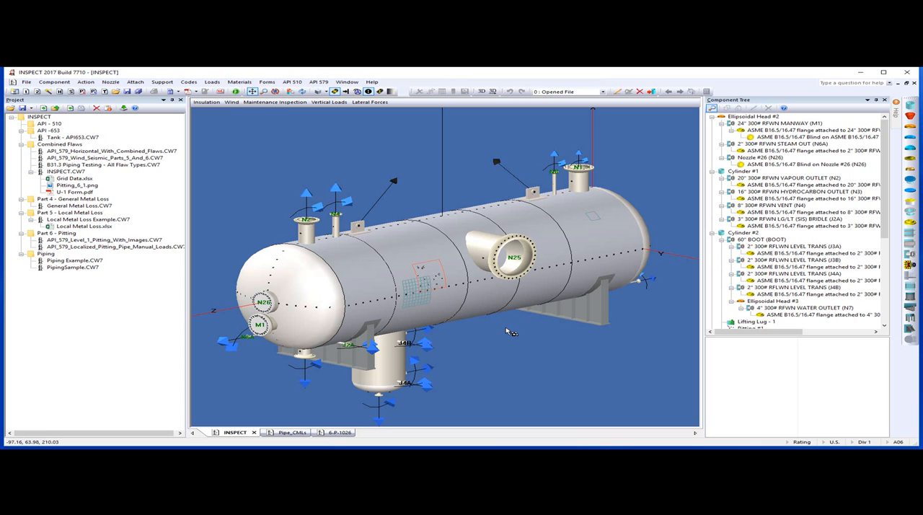
pyautogui.moveTo(500, 330)
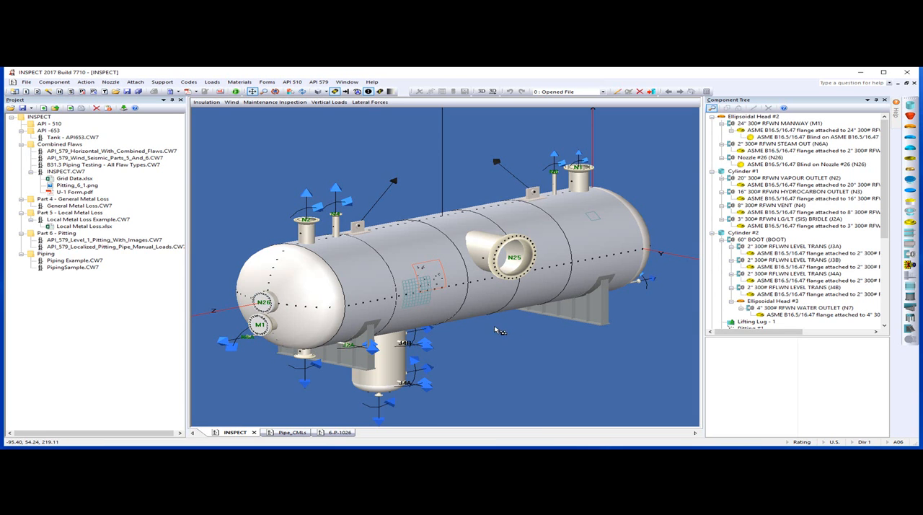
pyautogui.moveTo(425, 281)
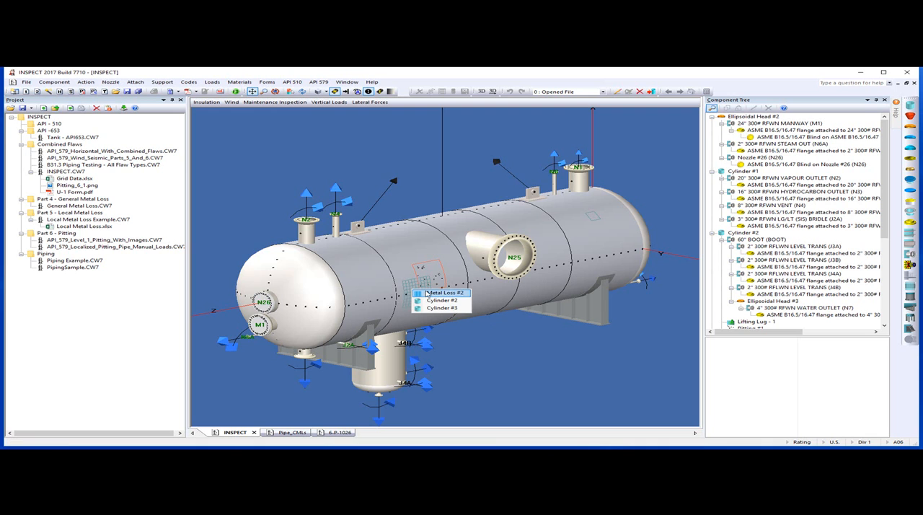
pyautogui.click(440, 292)
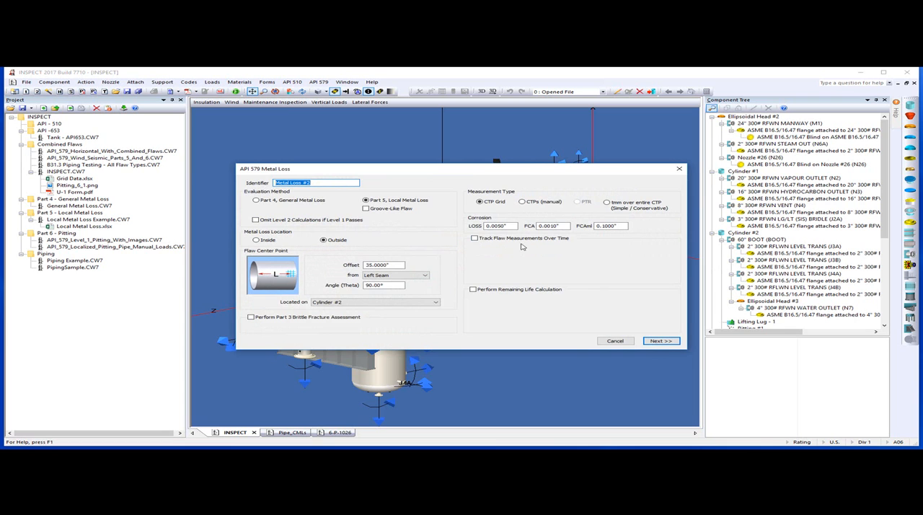
# Enable 'Track Flaw Measurements Over Time' for Metal Loss #2.
pyautogui.click(475, 238)
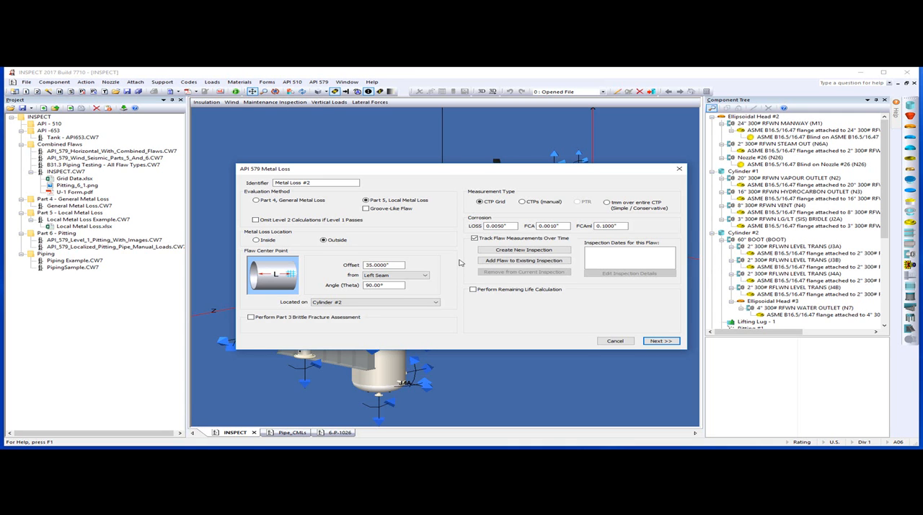
pyautogui.moveTo(463, 269)
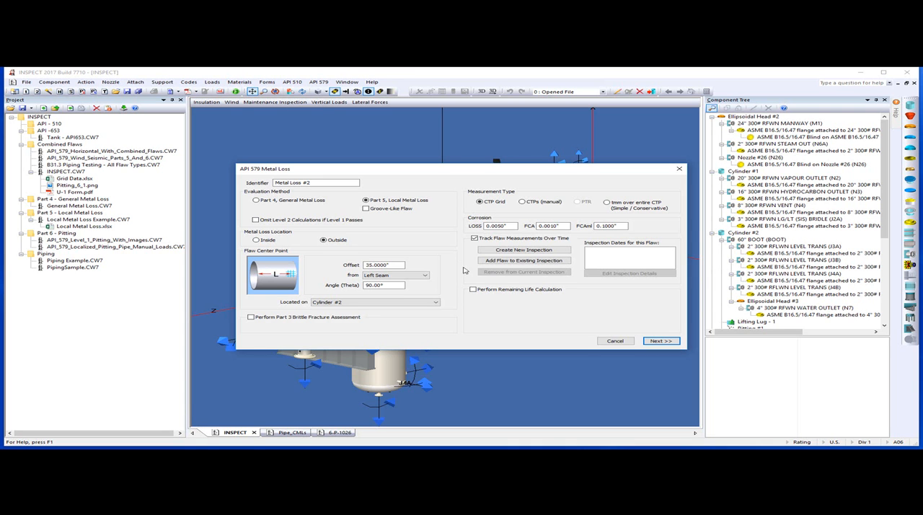
# Enable 'Perform Remaining Life Calculation', exposing corrosion and length change rates.
pyautogui.click(474, 289)
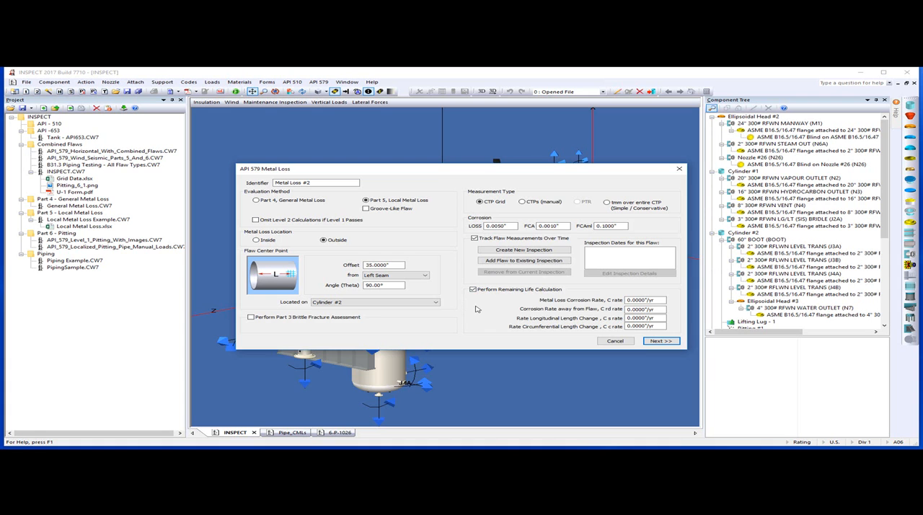
pyautogui.moveTo(478, 298)
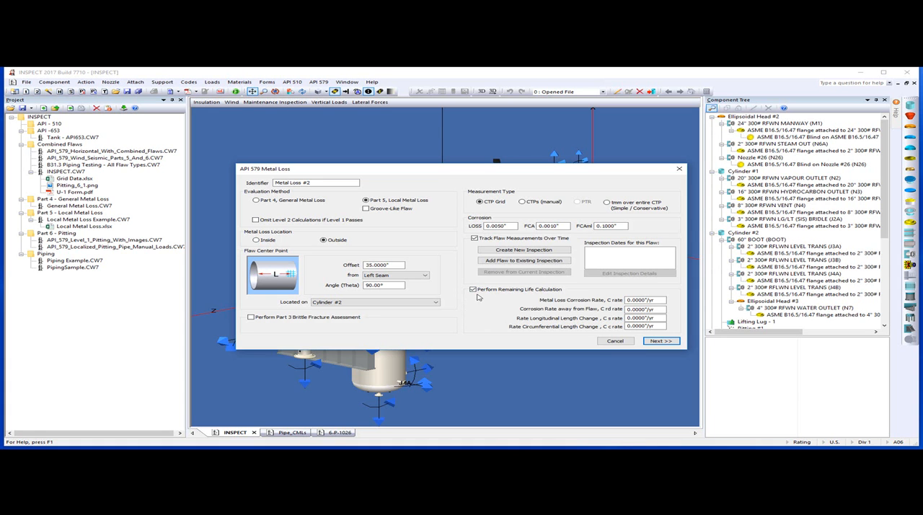
pyautogui.moveTo(505, 298)
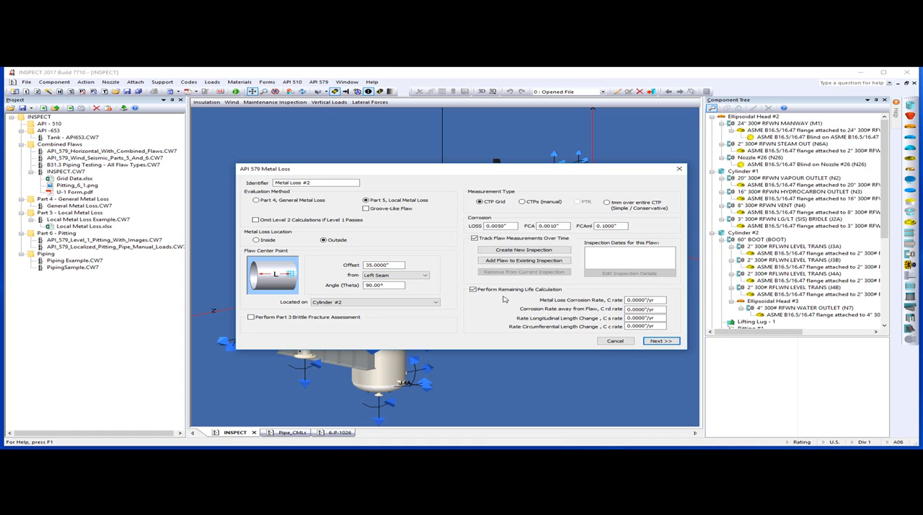
pyautogui.moveTo(511, 315)
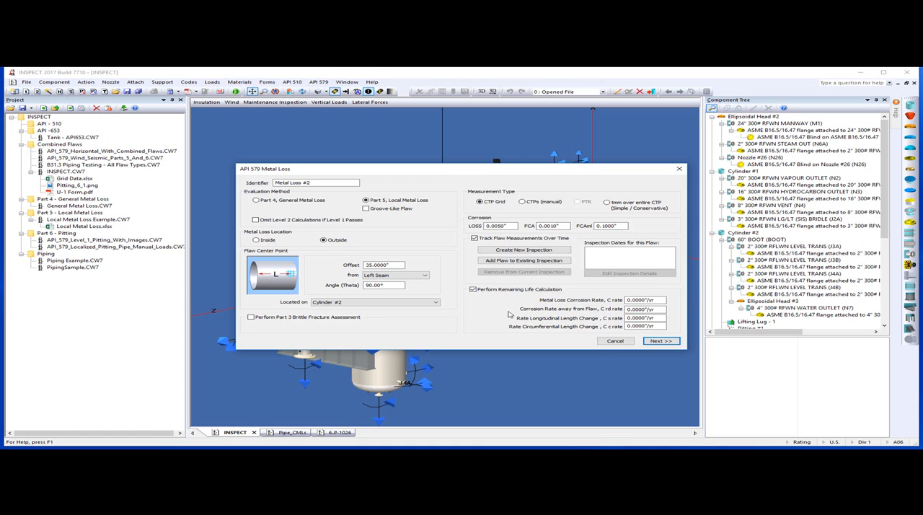
# Close the Metal Loss #2 settings and list the Help resources and video tutorials.
pyautogui.click(615, 340)
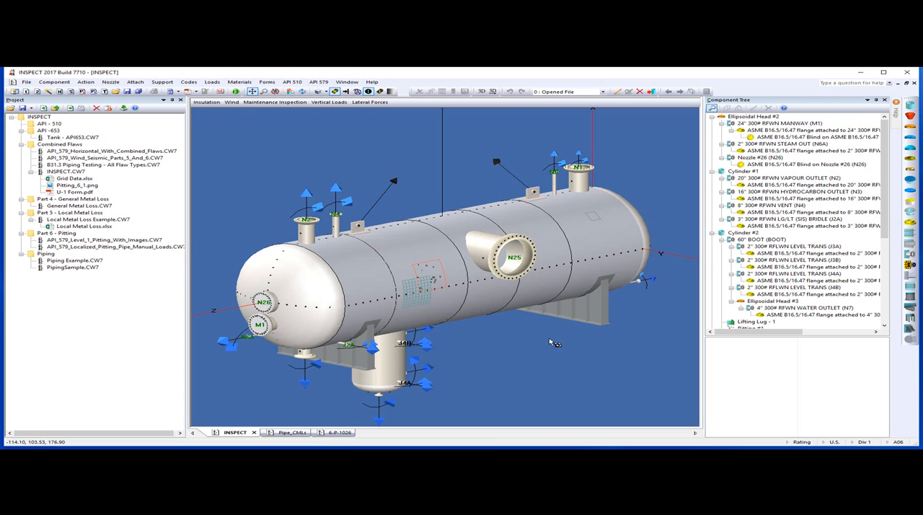
pyautogui.moveTo(570, 343)
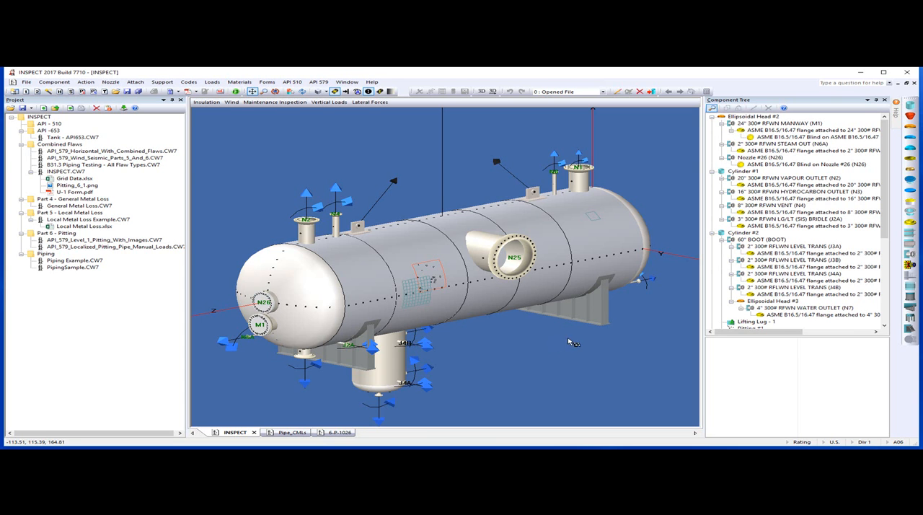
pyautogui.moveTo(385, 132)
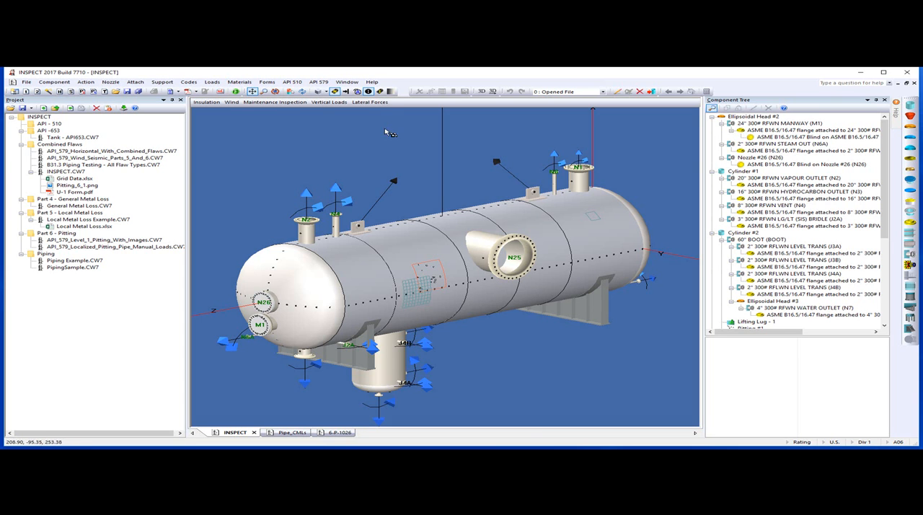
pyautogui.click(371, 82)
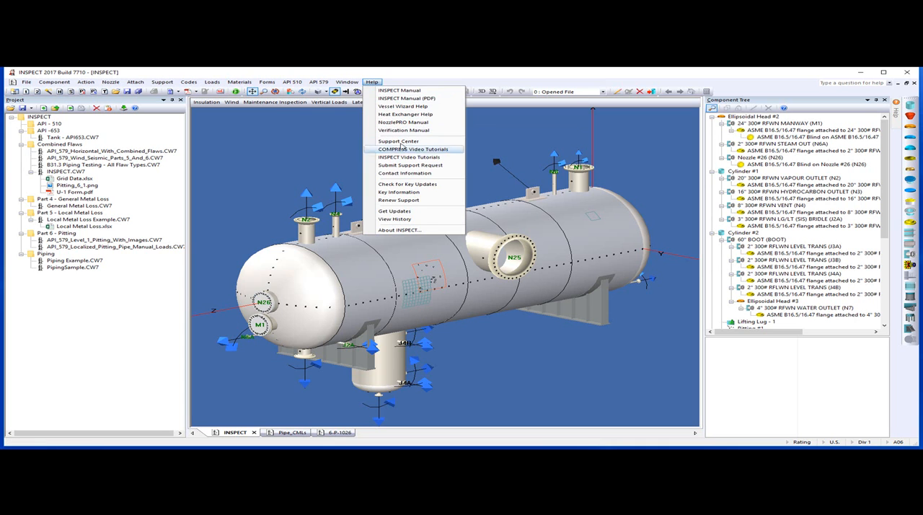